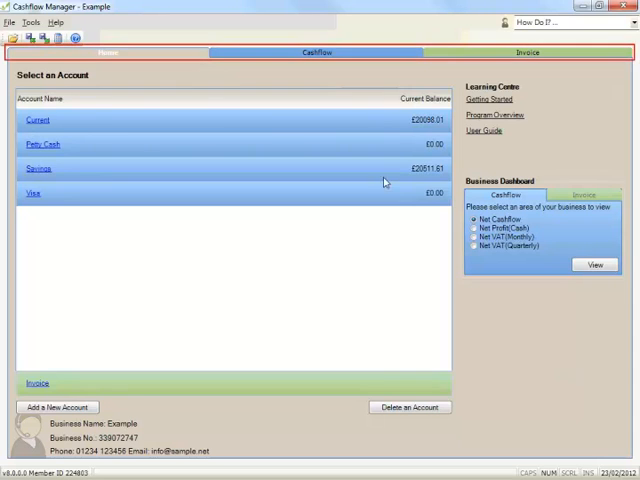
- Browse the Cashflow Money In, Money Out, Cash Reconciliation and Bank Reconciliation pages
{"action": "left_click", "coordinate": [316, 52]}
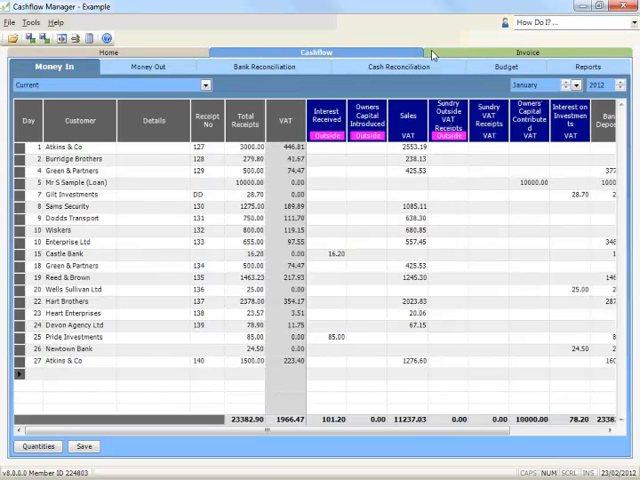
{"action": "left_click", "coordinate": [526, 52]}
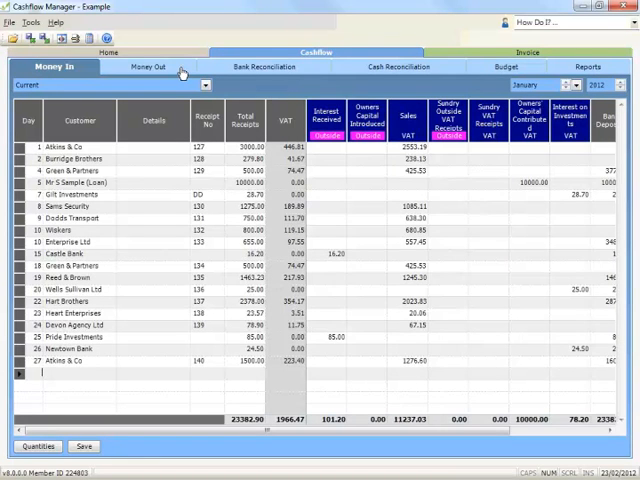
{"action": "left_click", "coordinate": [147, 66]}
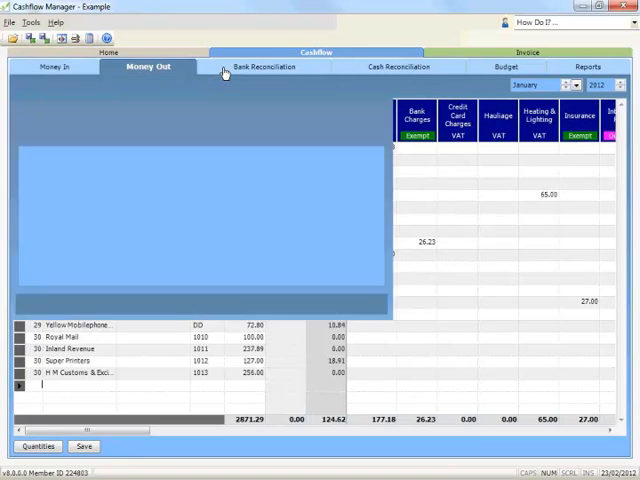
{"action": "left_click", "coordinate": [398, 66]}
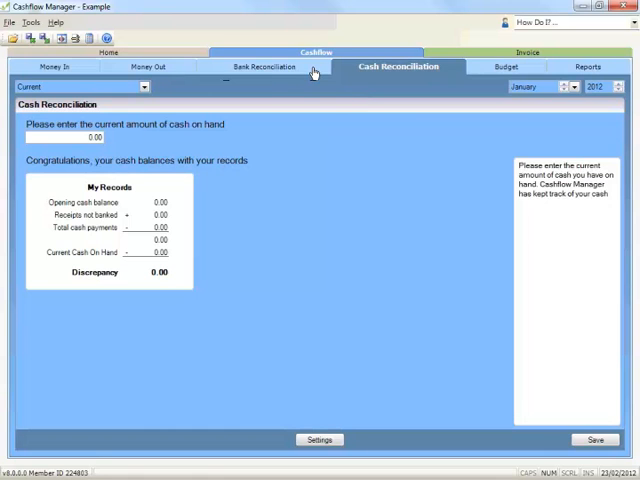
{"action": "left_click", "coordinate": [263, 66]}
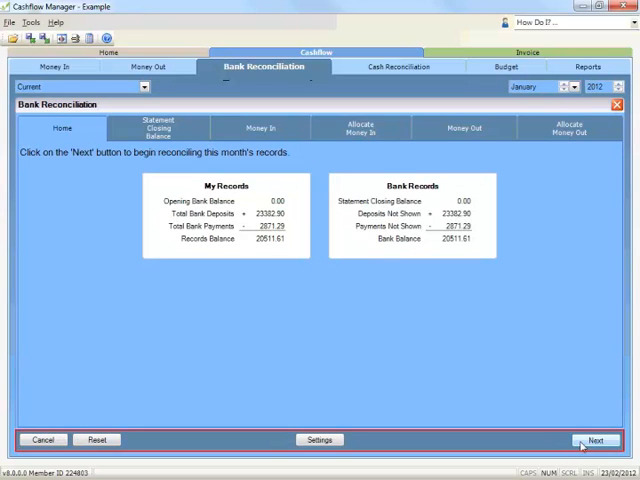
{"action": "left_click", "coordinate": [596, 440]}
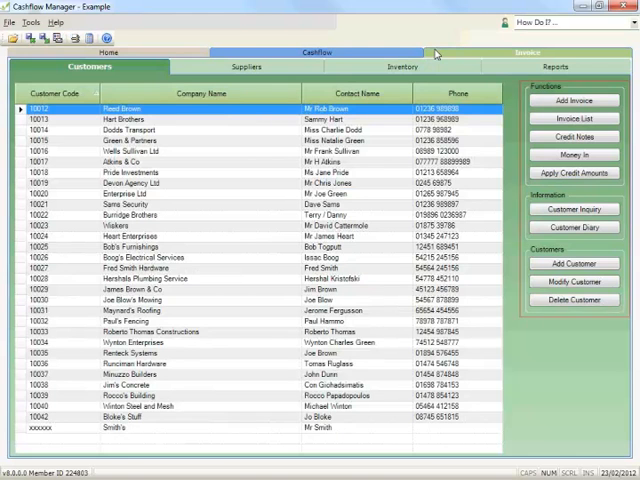
{"action": "mouse_move", "coordinate": [569, 388]}
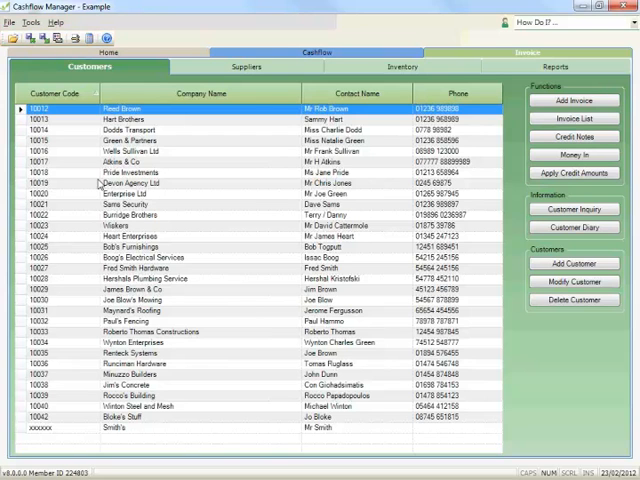
- Leave the invoice customer list for the Home tab's account list
{"action": "left_click", "coordinate": [108, 52]}
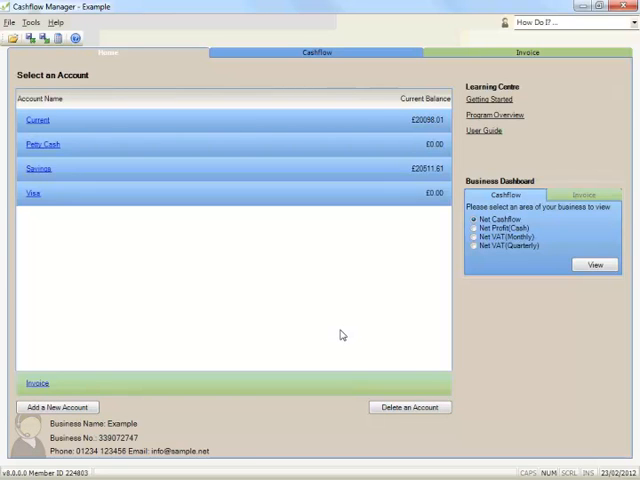
{"action": "mouse_move", "coordinate": [396, 55]}
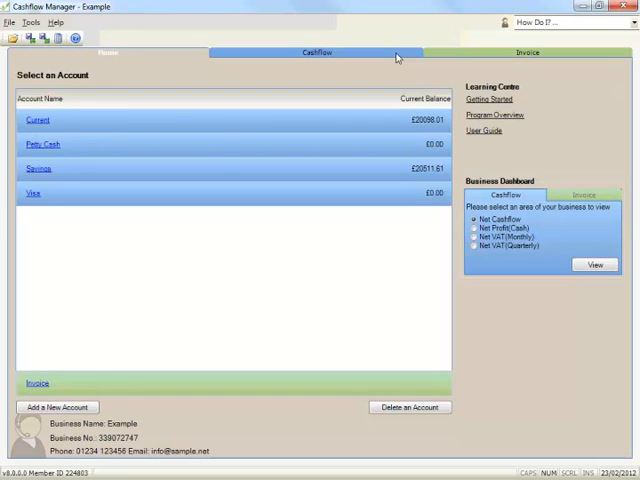
{"action": "mouse_move", "coordinate": [264, 226]}
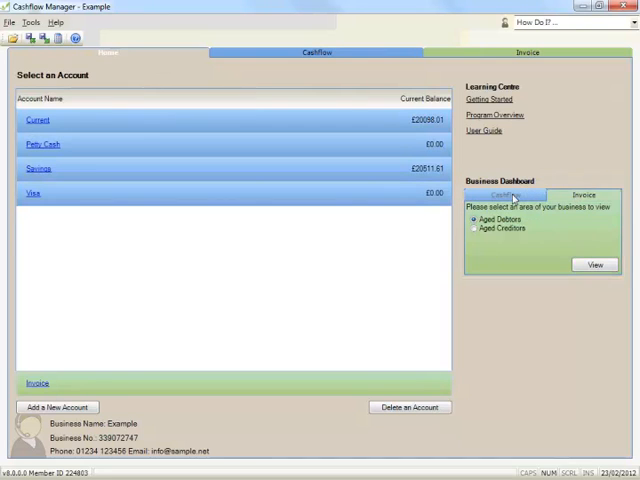
{"action": "left_click", "coordinate": [595, 264]}
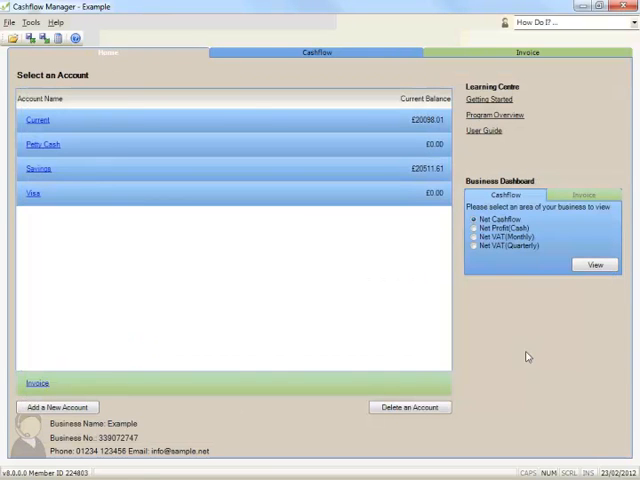
{"action": "mouse_move", "coordinate": [80, 86]}
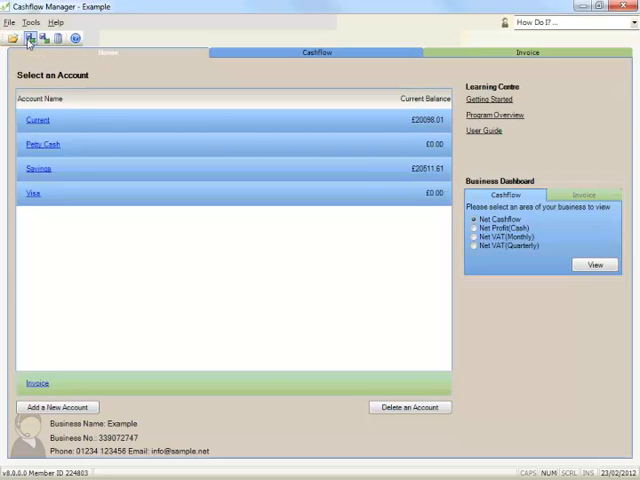
{"action": "mouse_move", "coordinate": [57, 37]}
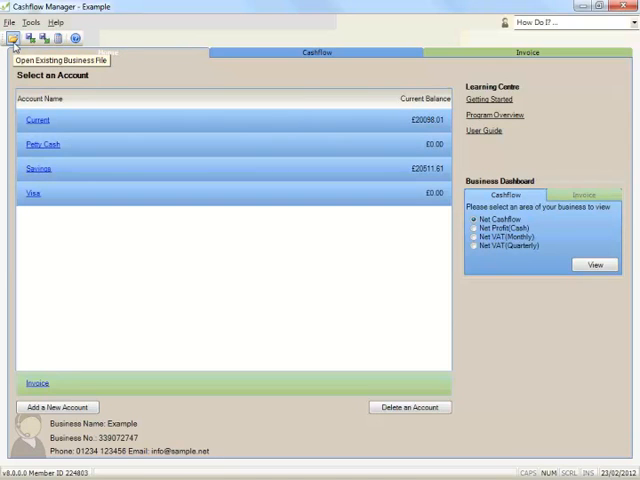
{"action": "left_click", "coordinate": [15, 38]}
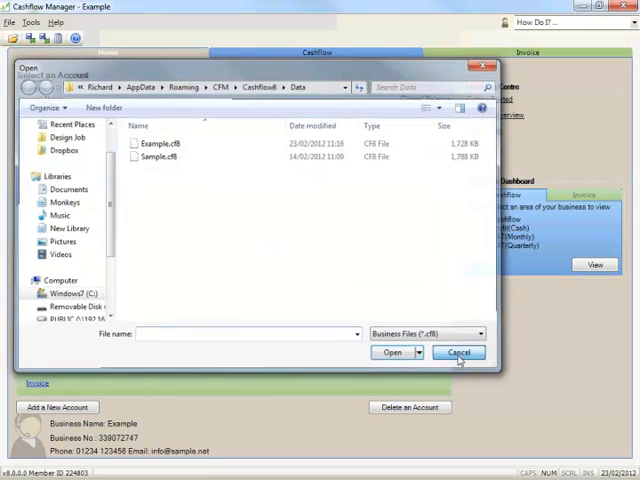
{"action": "left_click", "coordinate": [458, 352]}
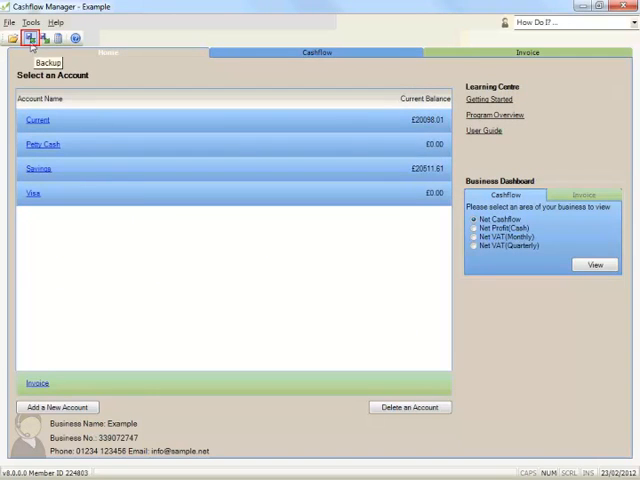
{"action": "left_click", "coordinate": [31, 38]}
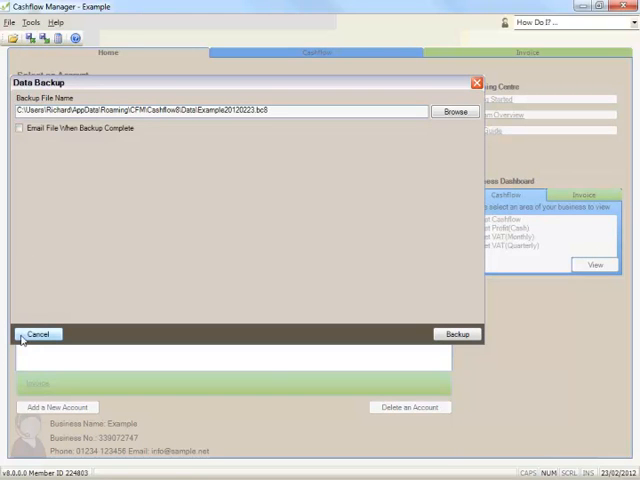
{"action": "left_click", "coordinate": [40, 333]}
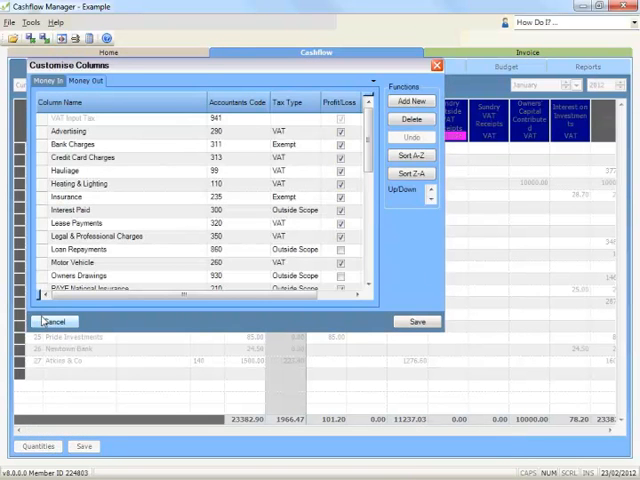
- Cancel Customise Columns, leaving the Money In records' columns unchanged
{"action": "left_click", "coordinate": [53, 321]}
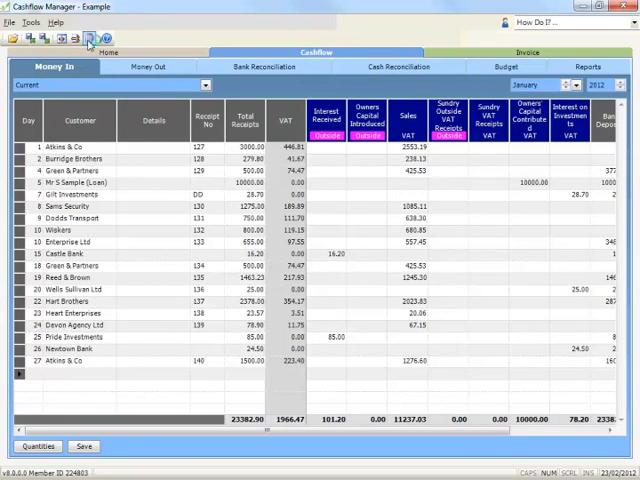
- Open and close the calculator and Getting Started help, view invoice customers, then return to Money In
{"action": "left_click", "coordinate": [88, 38]}
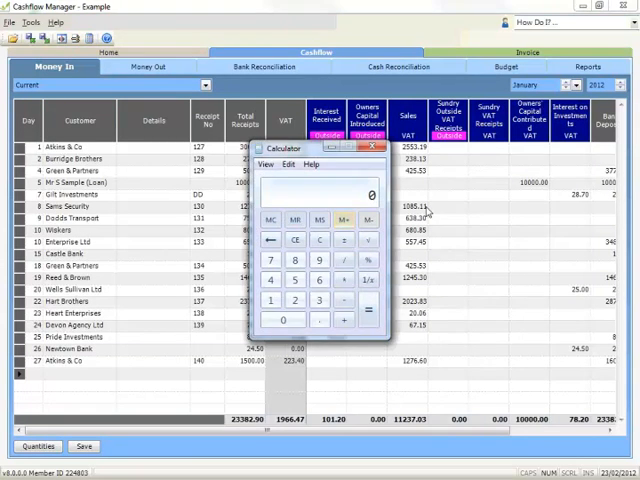
{"action": "left_click", "coordinate": [375, 148]}
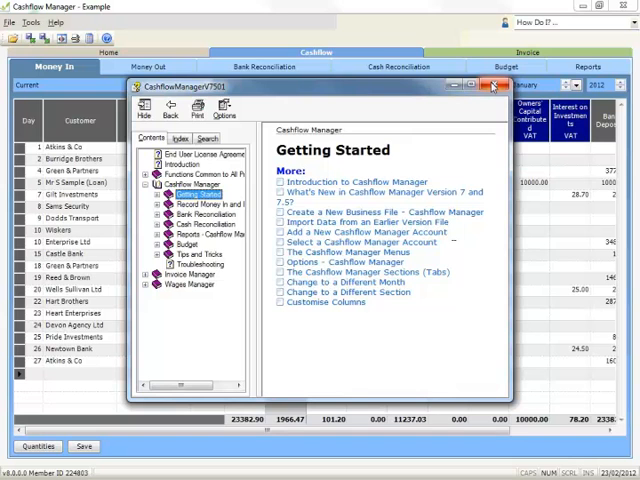
{"action": "left_click", "coordinate": [493, 85]}
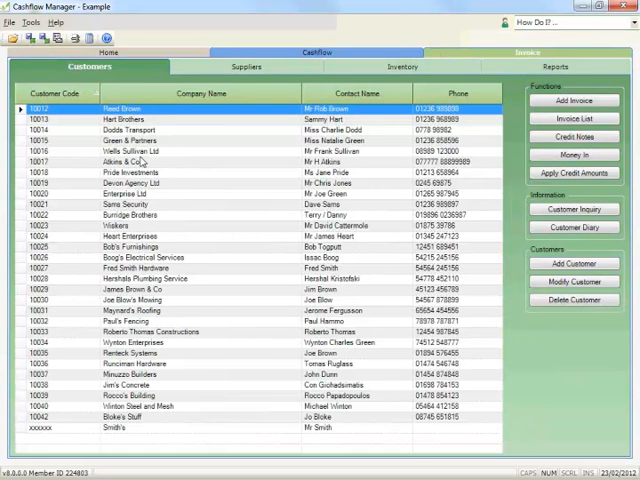
{"action": "left_click", "coordinate": [58, 37]}
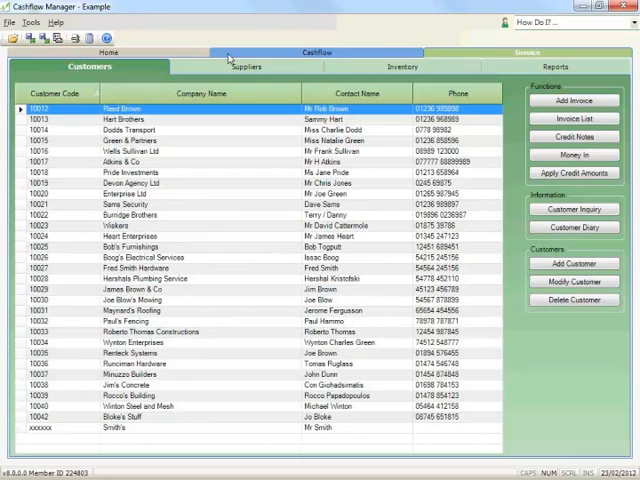
{"action": "left_click", "coordinate": [317, 52]}
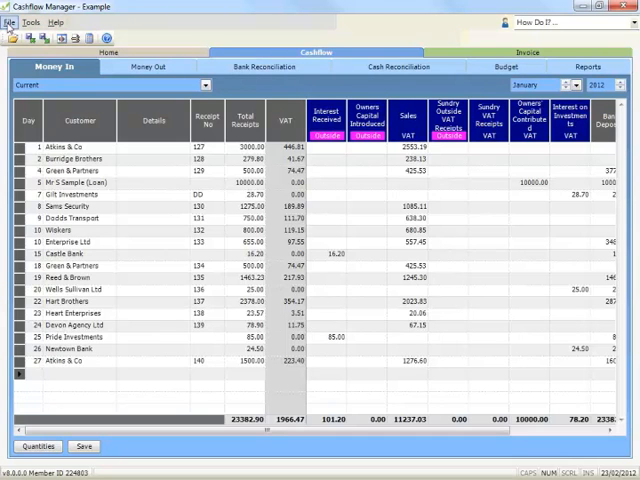
- Open and dismiss the File, Tools and Help menus, ending on the home account list
{"action": "left_click", "coordinate": [32, 21]}
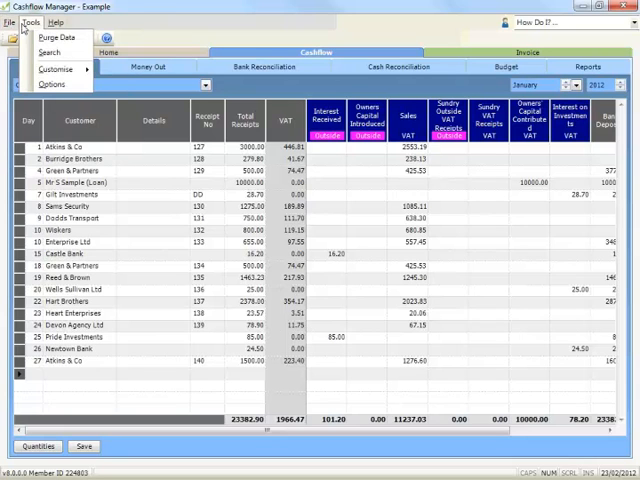
{"action": "left_click", "coordinate": [55, 22]}
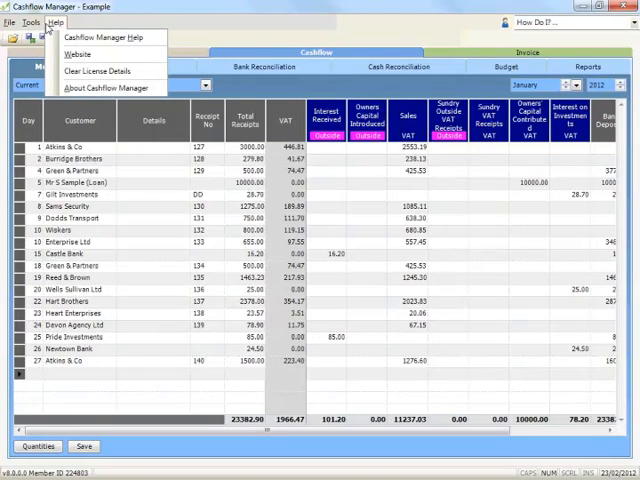
{"action": "left_click", "coordinate": [11, 22]}
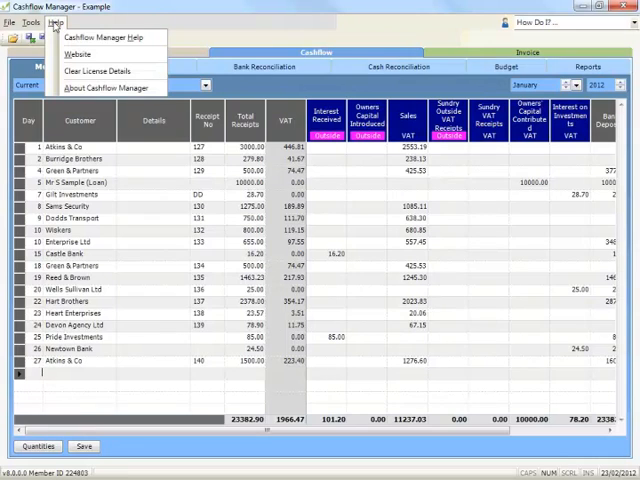
{"action": "left_click", "coordinate": [11, 21]}
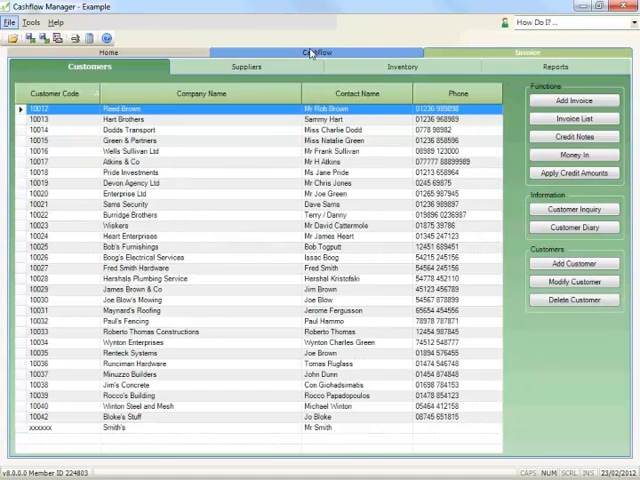
{"action": "left_click", "coordinate": [32, 22]}
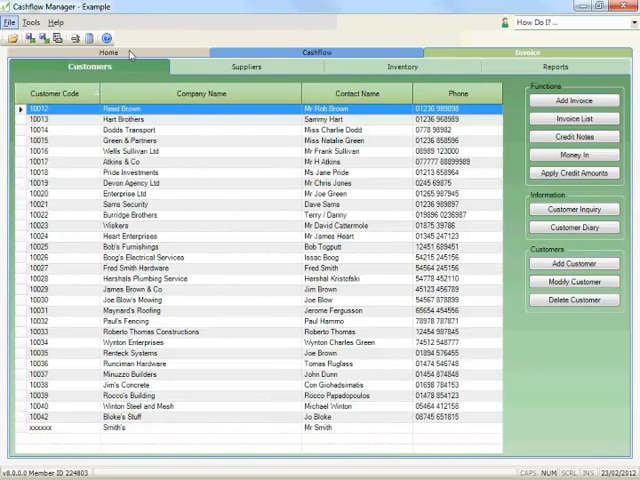
{"action": "left_click", "coordinate": [9, 22]}
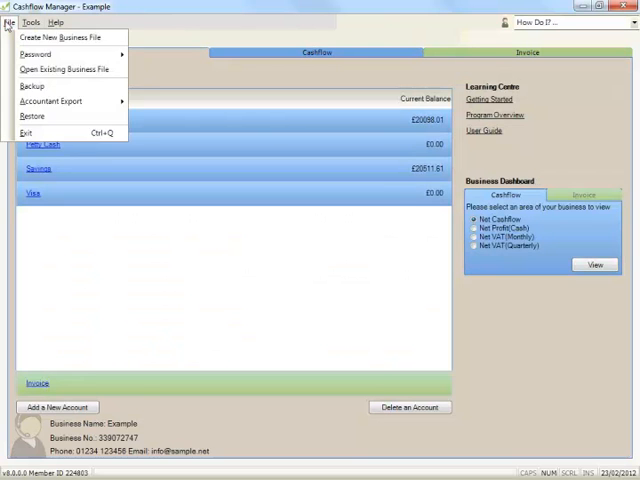
{"action": "left_click", "coordinate": [31, 22]}
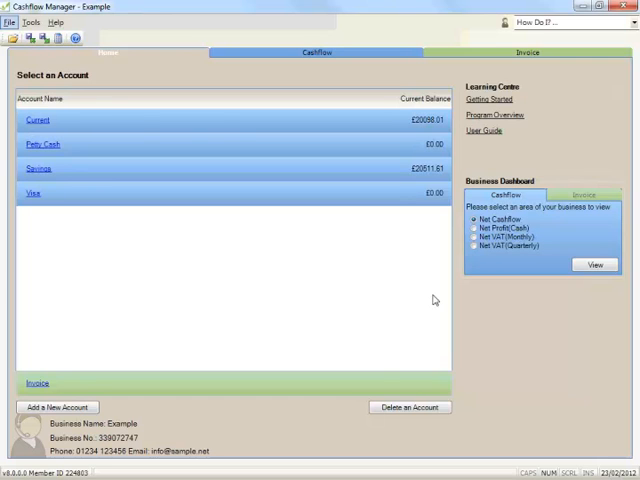
{"action": "mouse_move", "coordinate": [491, 313]}
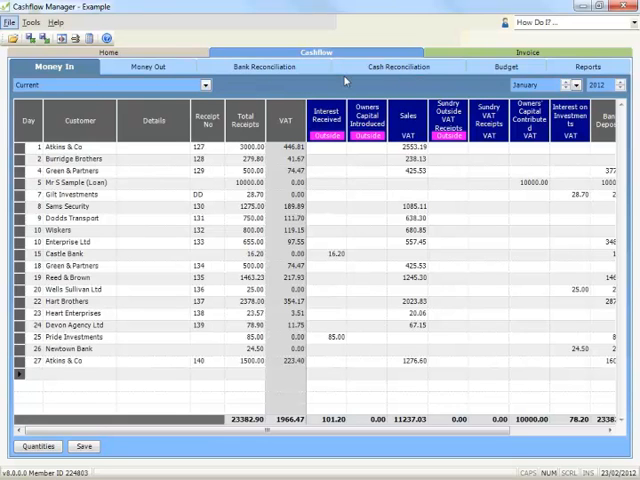
- View the cash reconciliation page, then switch to the invoice Customers list
{"action": "left_click", "coordinate": [147, 66]}
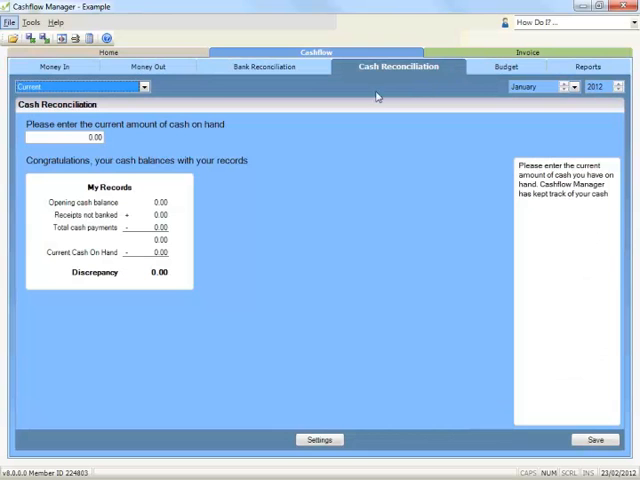
{"action": "left_click", "coordinate": [53, 66]}
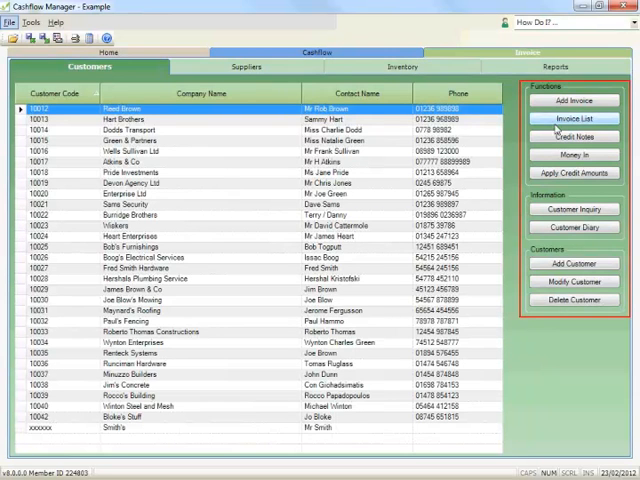
{"action": "mouse_move", "coordinate": [575, 348]}
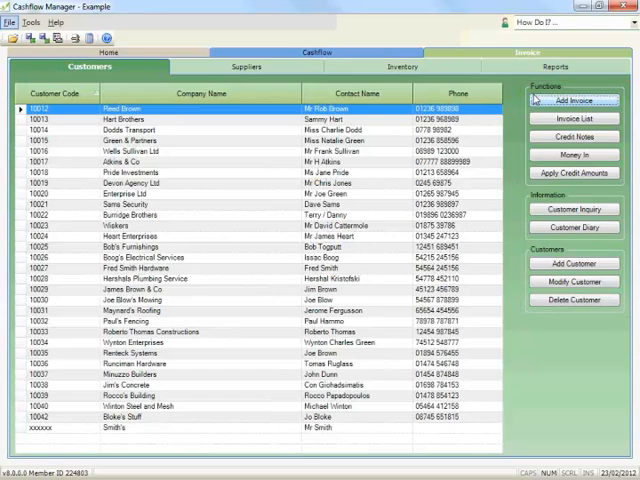
- Show the Money In column customisation list with account codes and tax types
{"action": "left_click", "coordinate": [574, 100]}
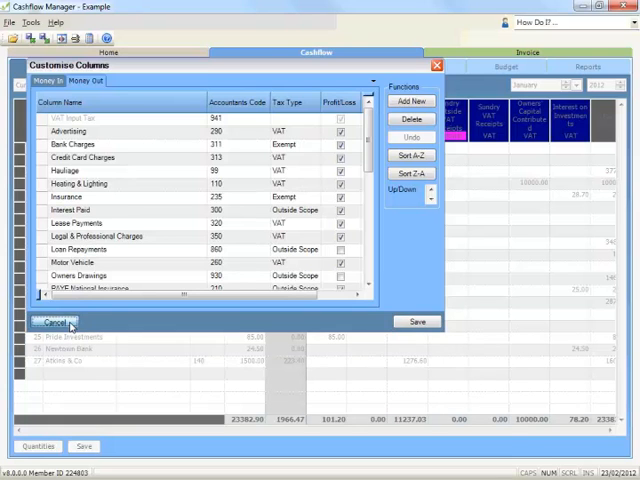
- Cancel Customise Columns, go Home, and open then cancel the Add a New Account wizard
{"action": "left_click", "coordinate": [54, 322]}
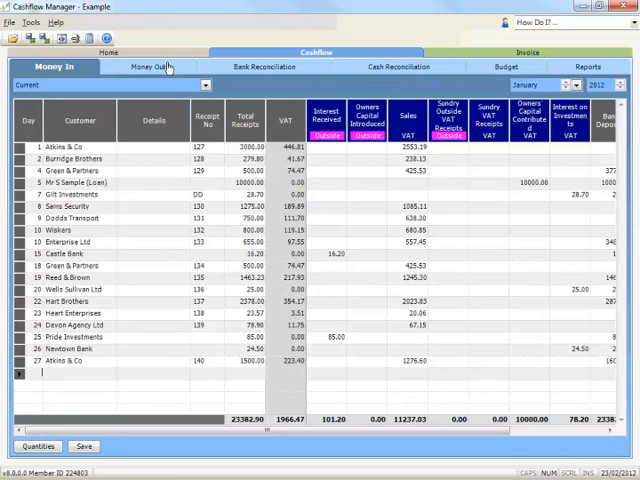
{"action": "left_click", "coordinate": [113, 52]}
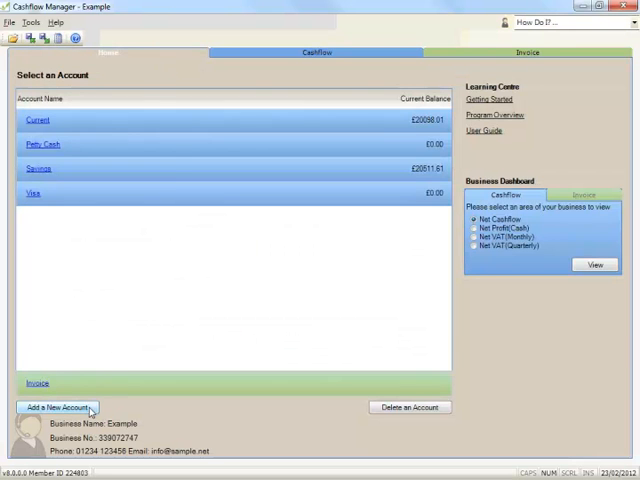
{"action": "left_click", "coordinate": [58, 407]}
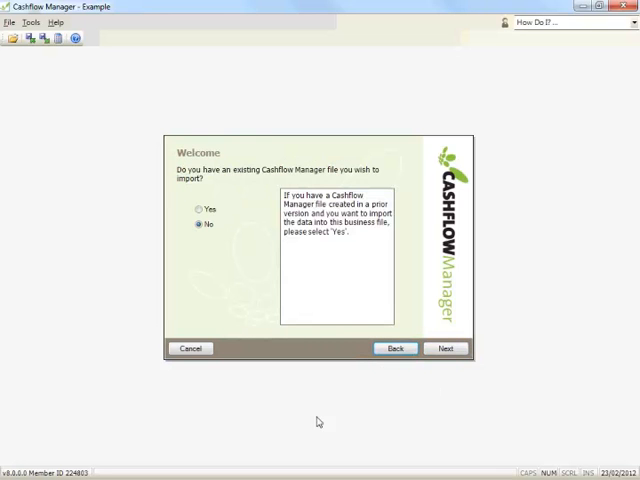
{"action": "left_click", "coordinate": [446, 348]}
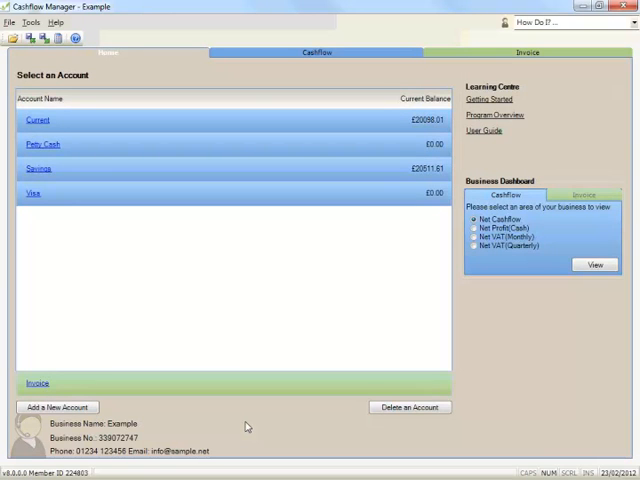